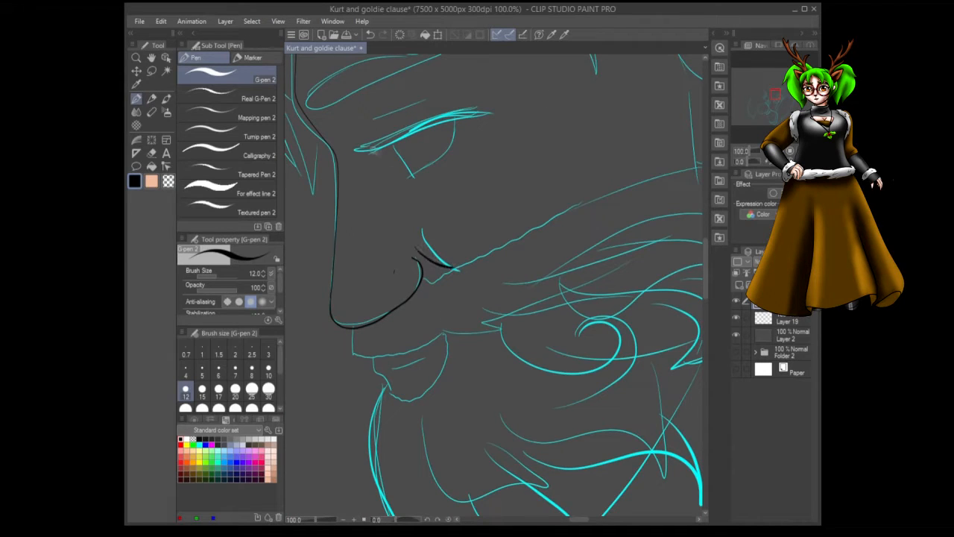
Step: Ink the nose, lips and chin contour in black with the G-pen over the cyan sketch
drag(366, 149, 480, 112)
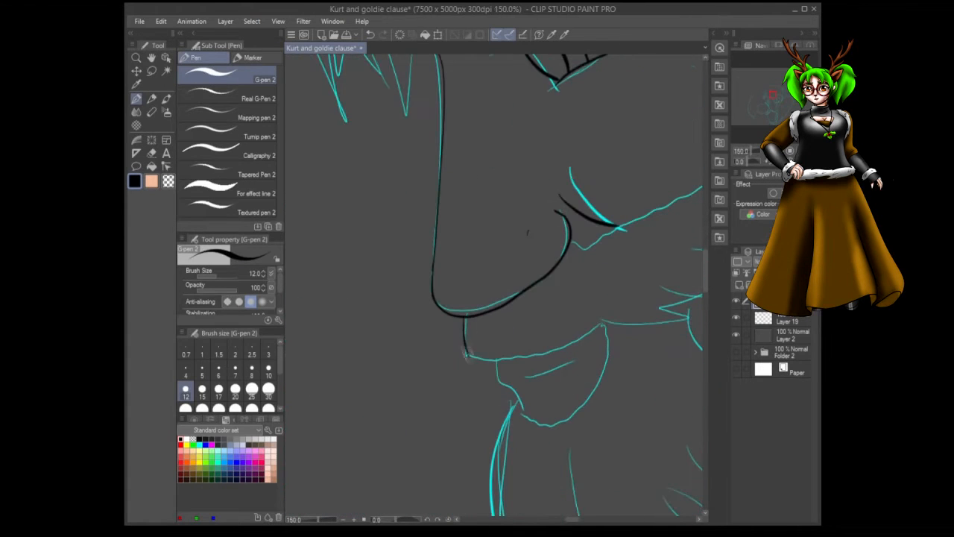
drag(470, 358, 574, 340)
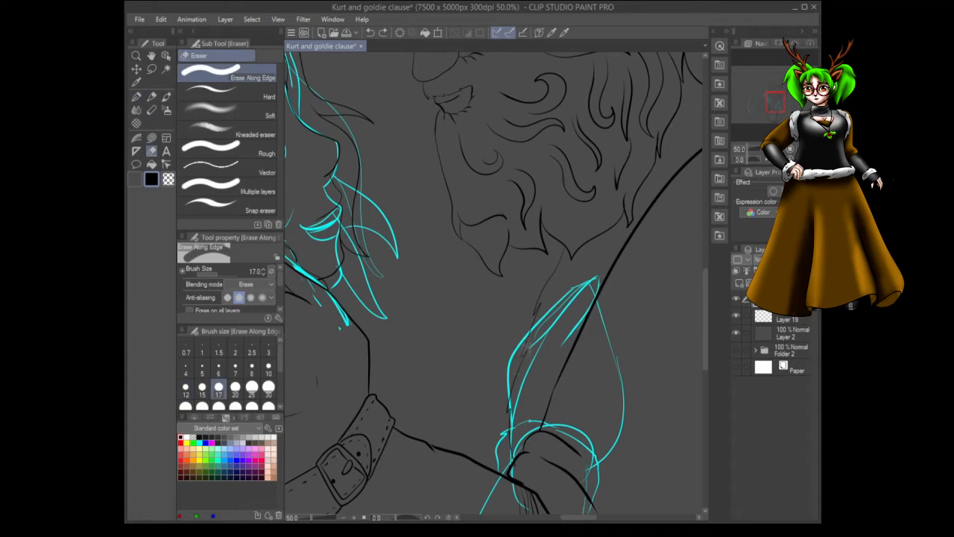
Step: Switch to the Eraser sub tool to clean stray lines around the inked fingers
click(137, 96)
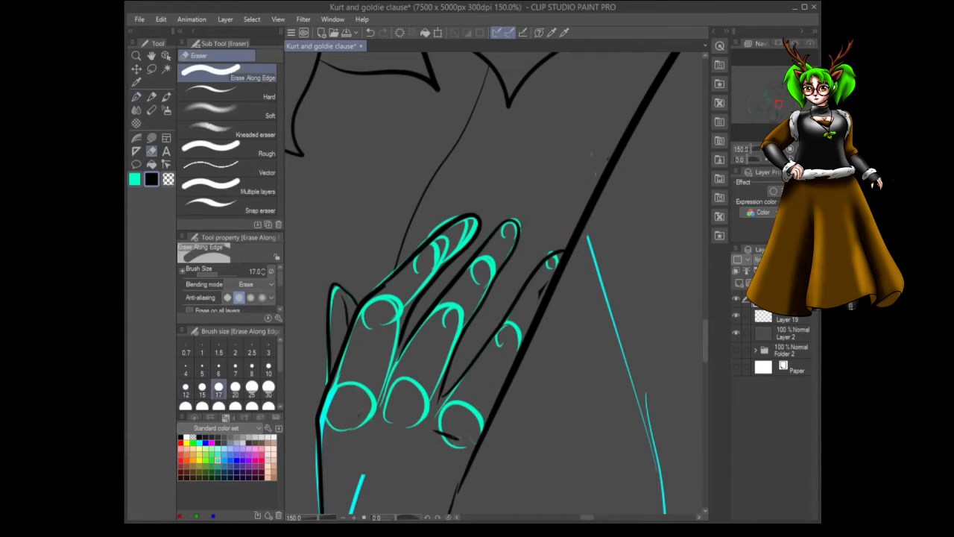
Step: Choose the Erase Along Edge eraser and clean up the edges of the black inked stroke
click(137, 97)
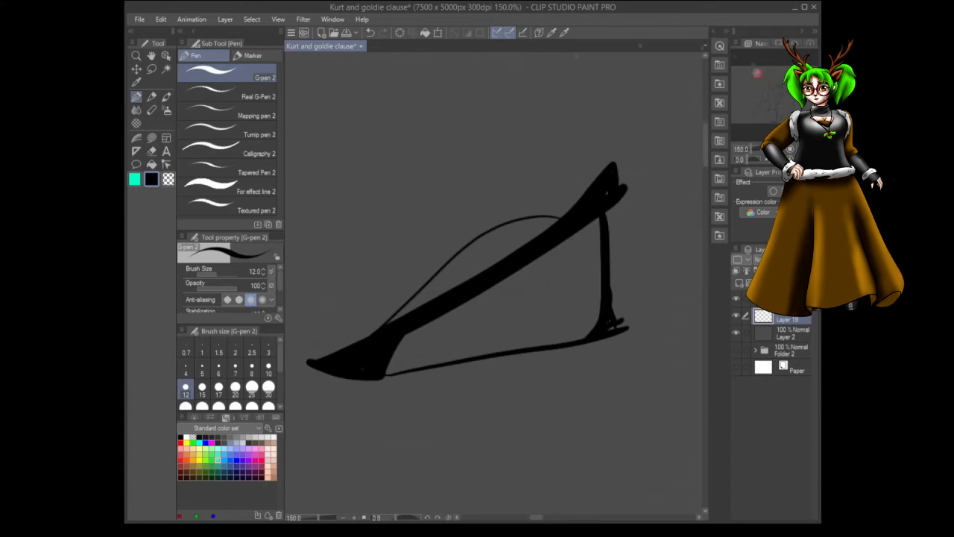
click(152, 111)
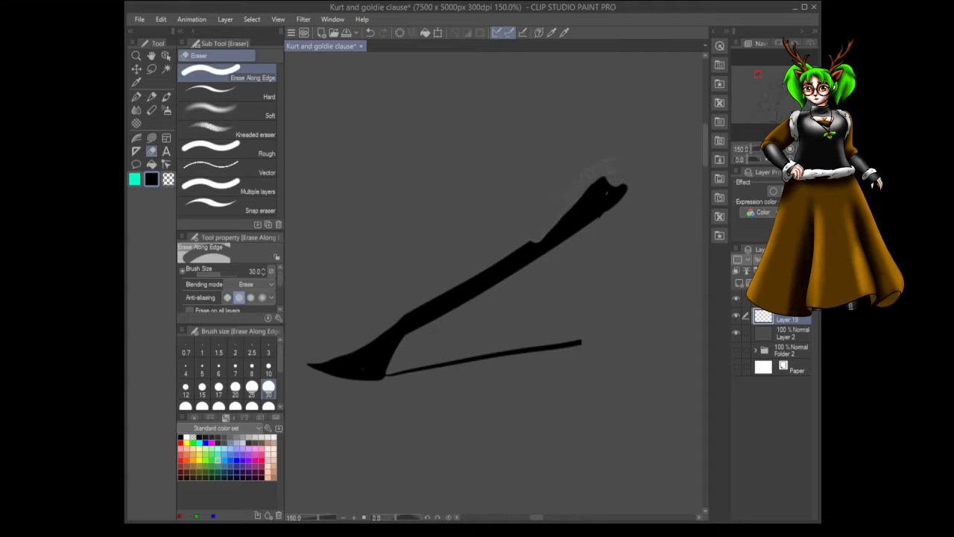
click(137, 97)
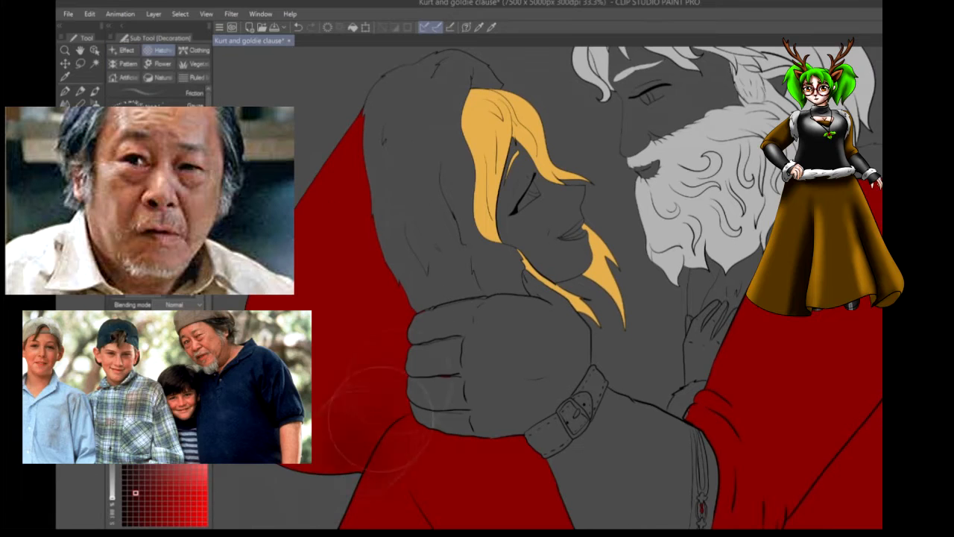
Step: Scroll the canvas while filling the suits with flat red and Mrs. Claus's hair with yellow
scroll(down, 3)
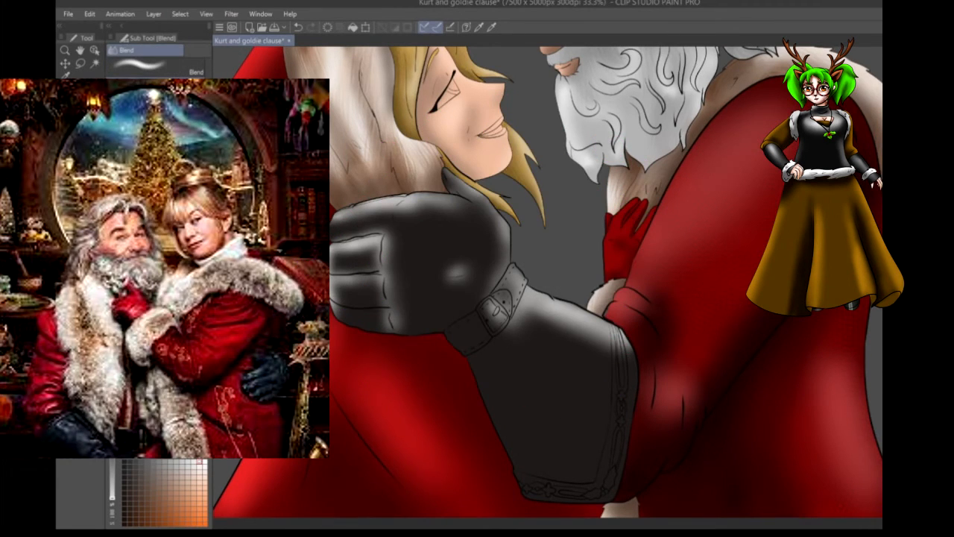
Step: Pick a Decoration sub tool brush to paint highlights on the black glove at the neck
click(149, 49)
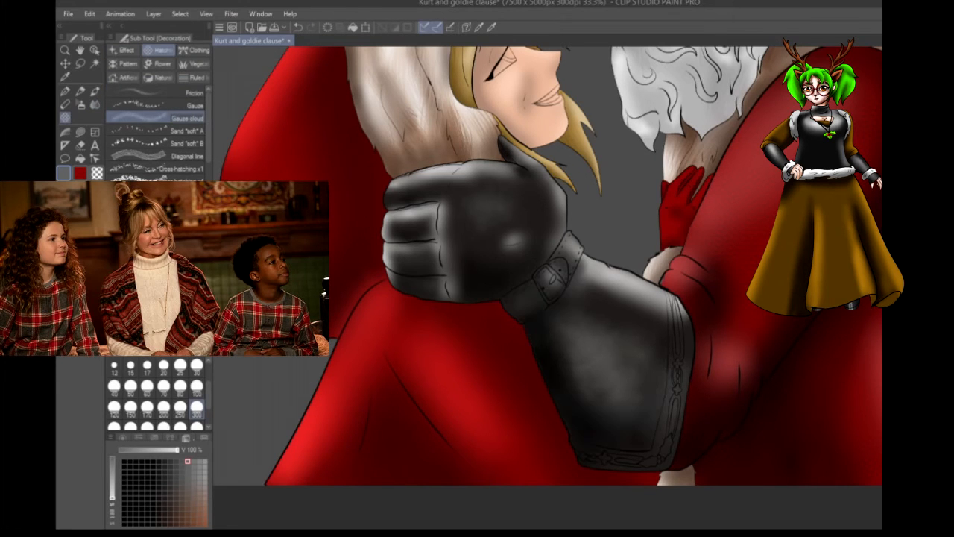
mouse_move(857, 9)
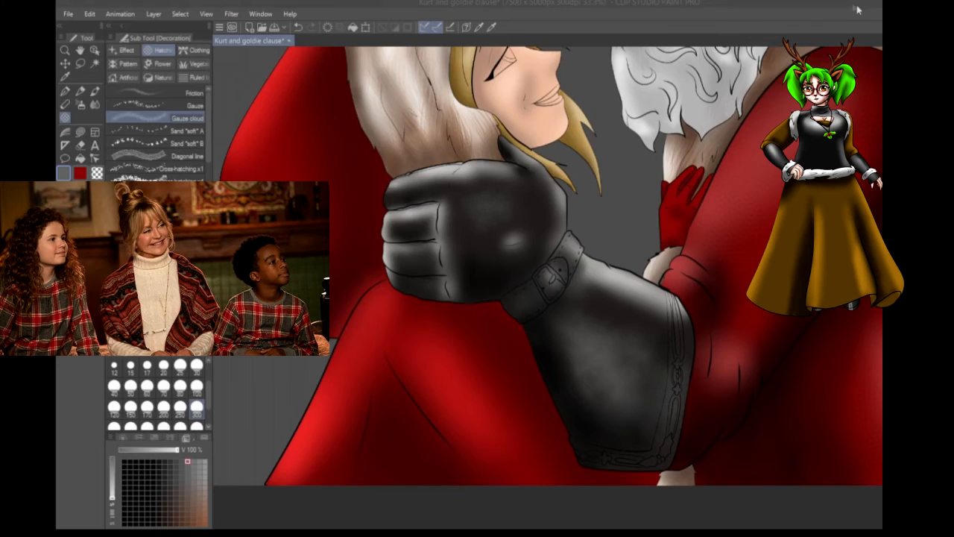